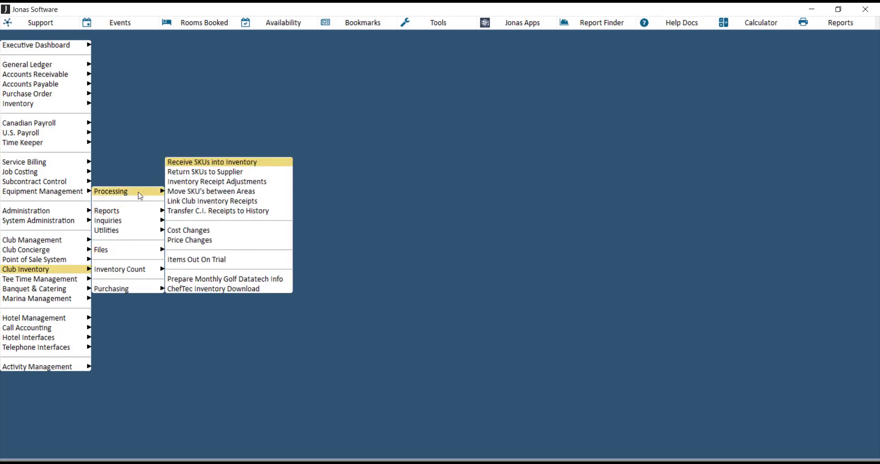
mouse_move(181, 165)
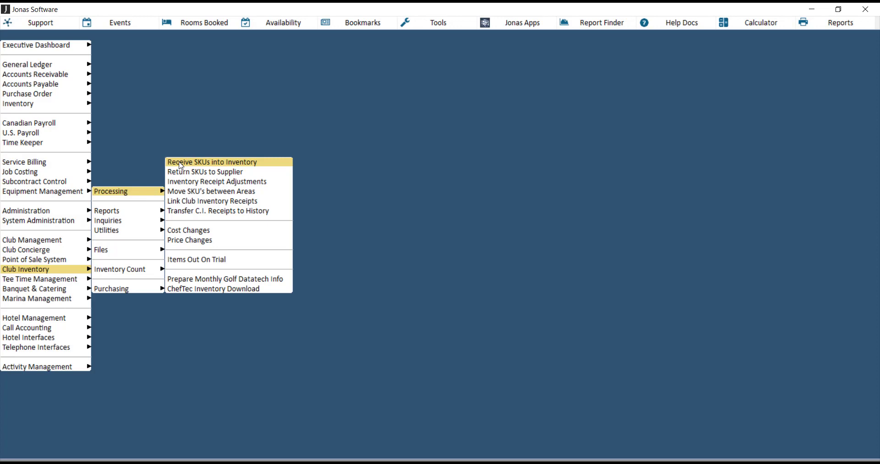
Open Receive SKUs into Inventory under Club Inventory > Processing
click(211, 162)
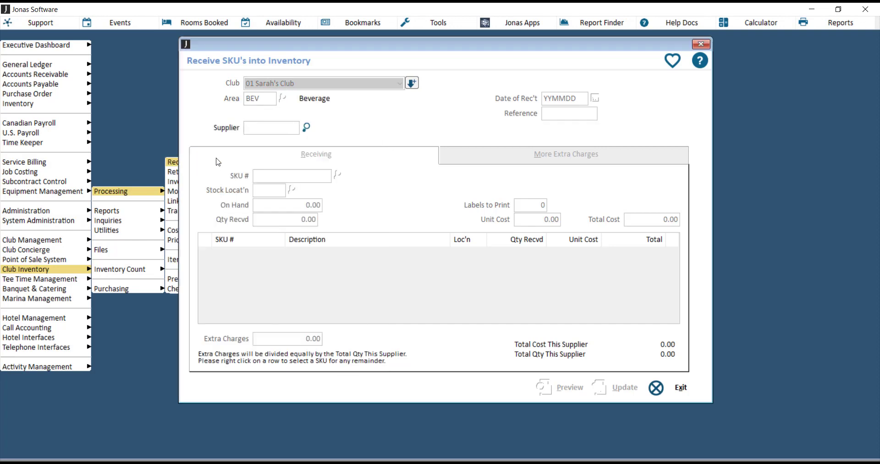
mouse_move(309, 138)
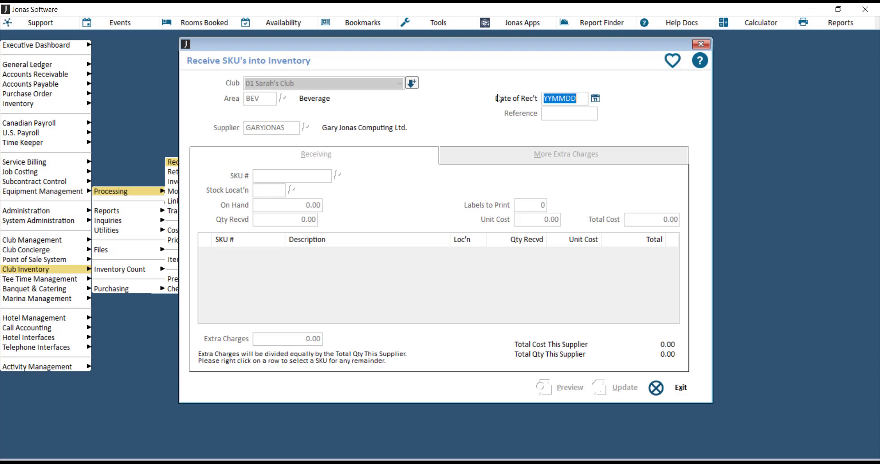
text(20180629)
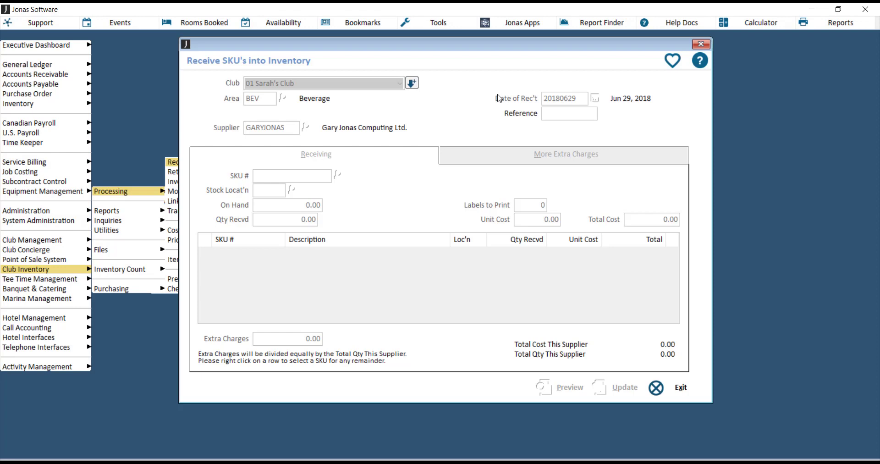
click(569, 113)
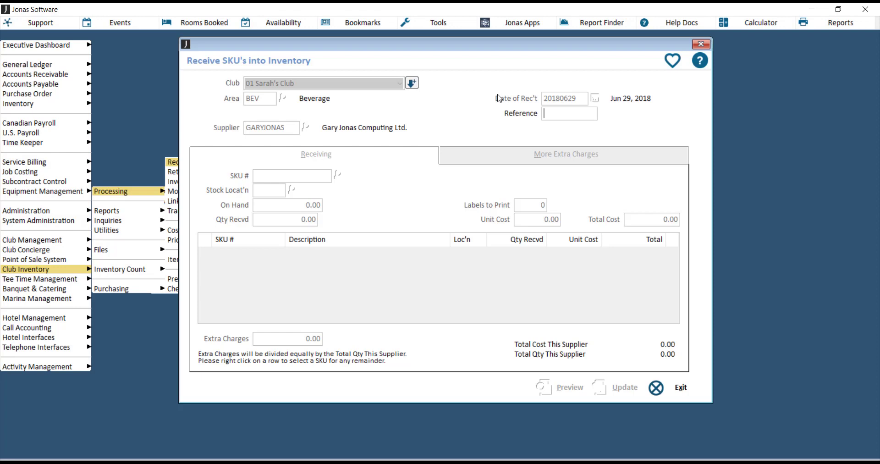
text(151481)
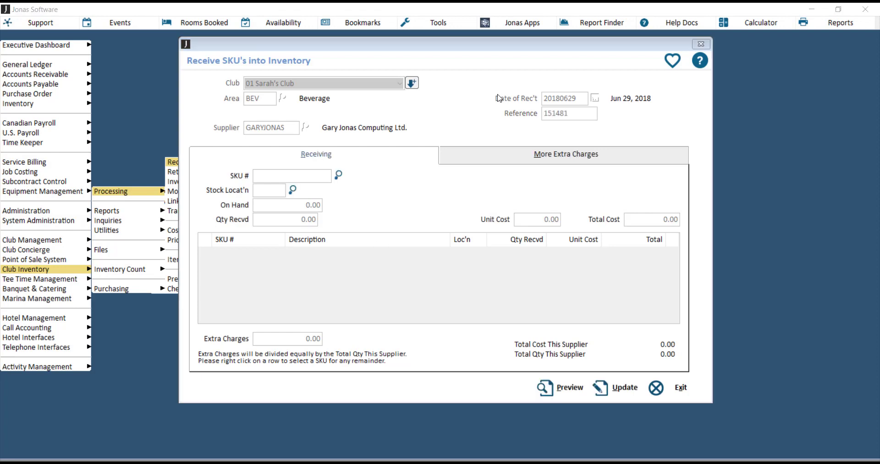
click(622, 387)
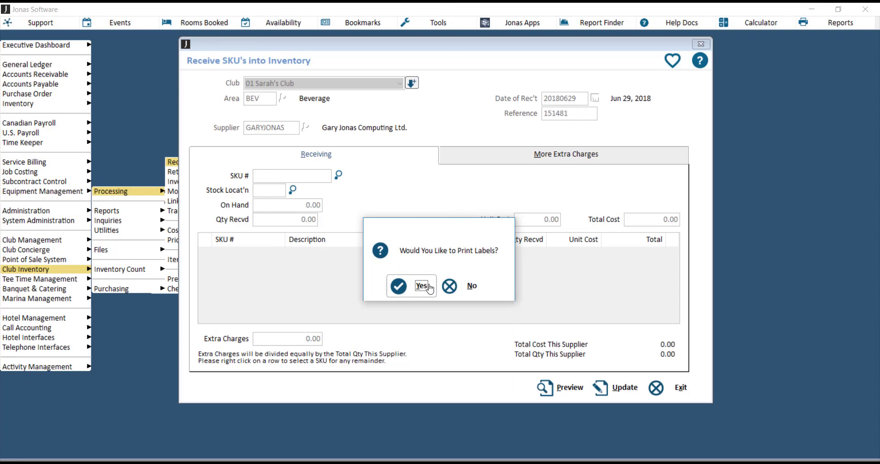
mouse_move(459, 288)
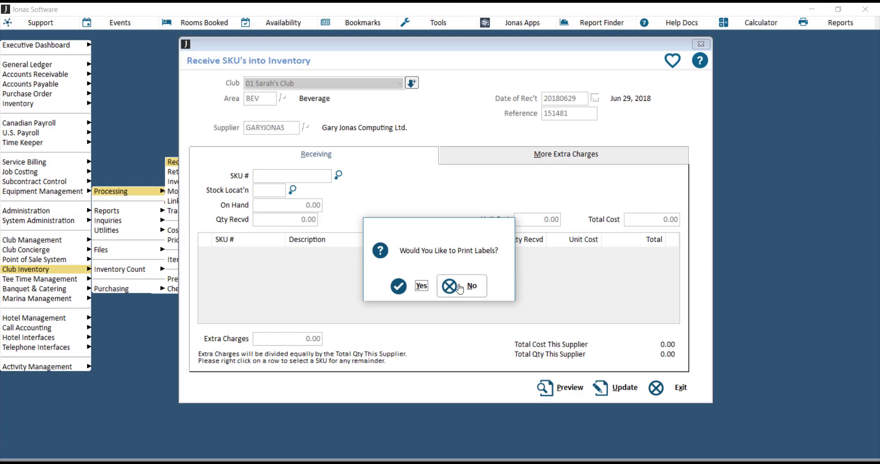
Answer the 'Would You Like to Print Labels?' prompt to print labels
click(421, 285)
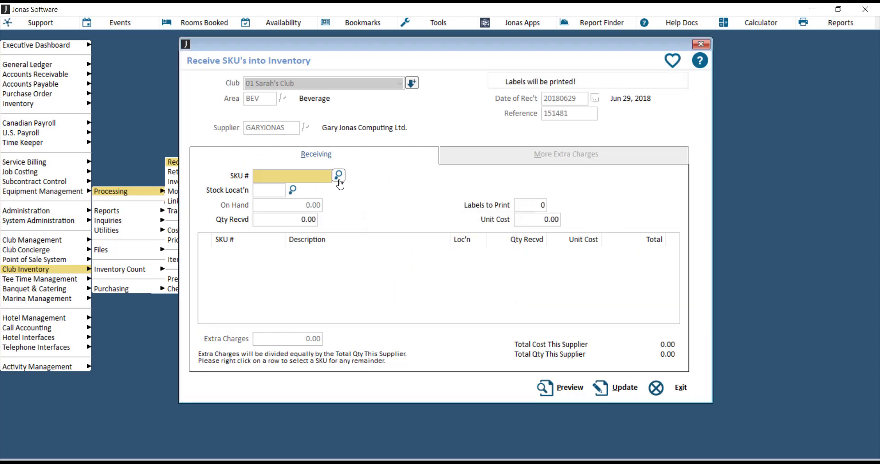
Choose SKU LQB003 Grey Goose Bottle from the SKU lookup list
click(339, 175)
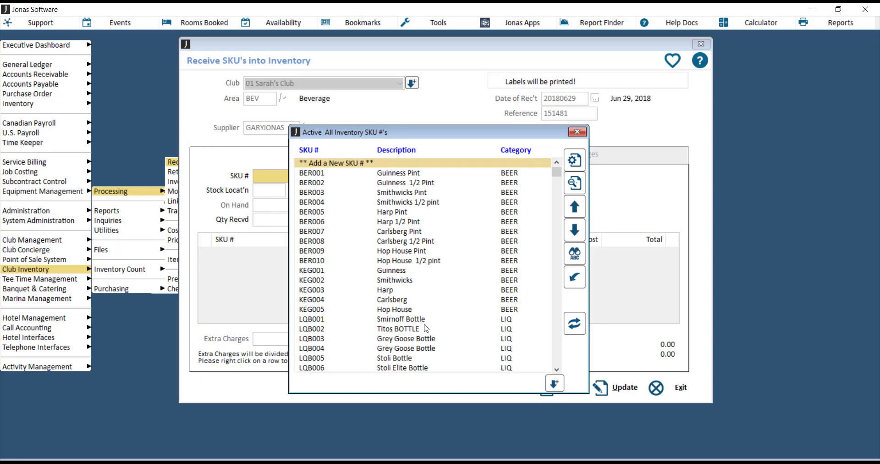
mouse_move(325, 168)
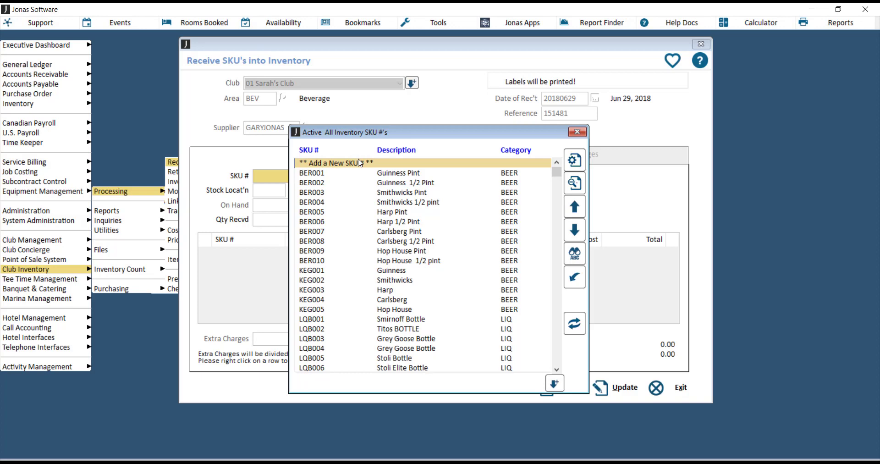
click(405, 338)
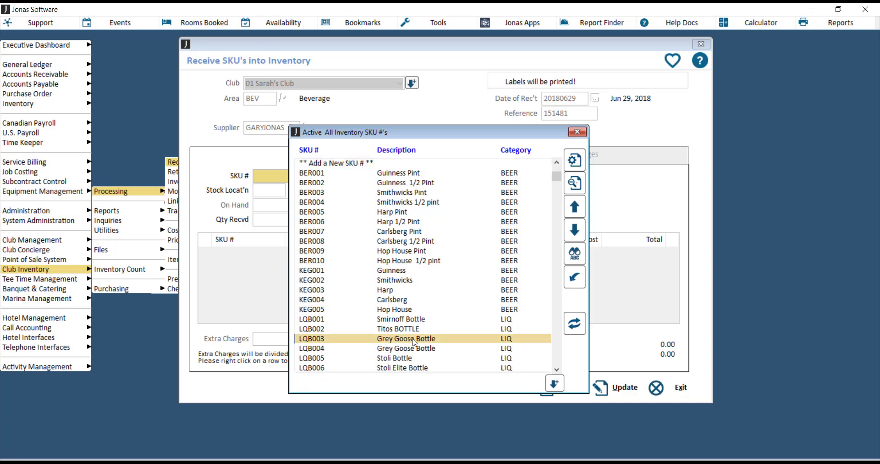
double_click(406, 338)
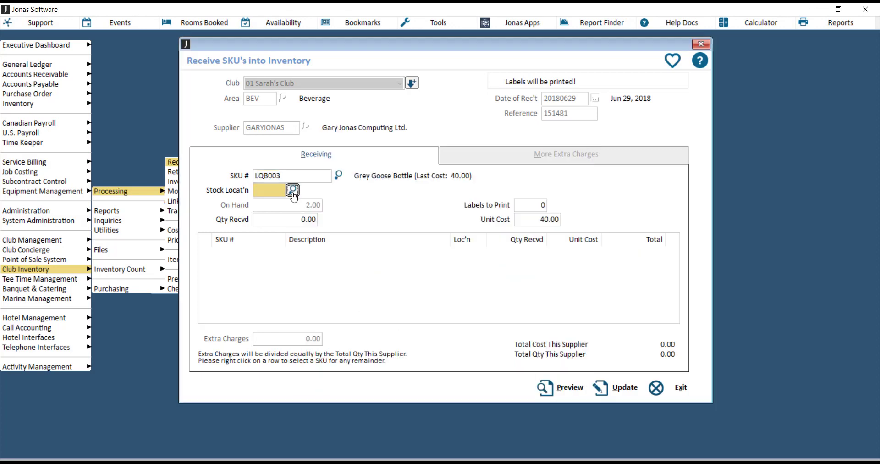
Set the Grey Goose line to location MAIN, 12.00 received, with 12 labels
click(290, 190)
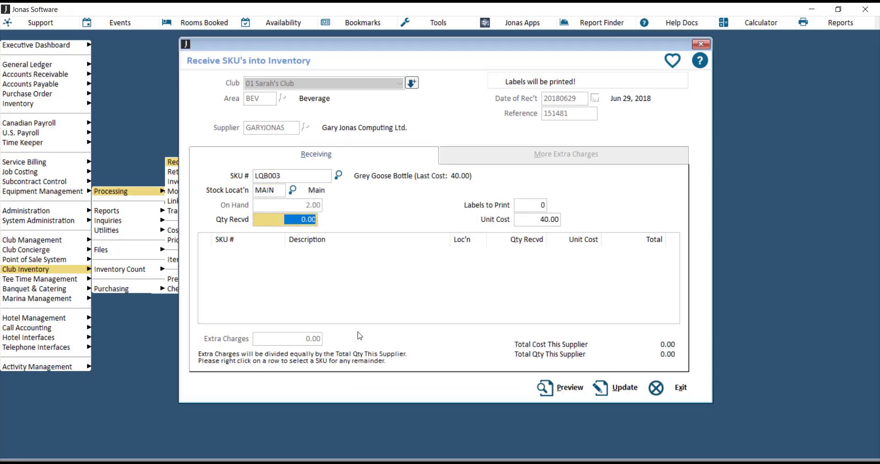
text(12.00)
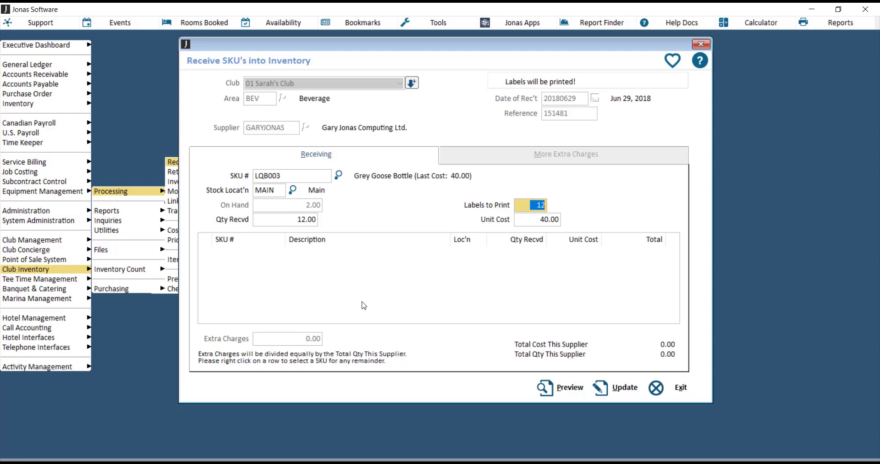
click(538, 219)
text(0)
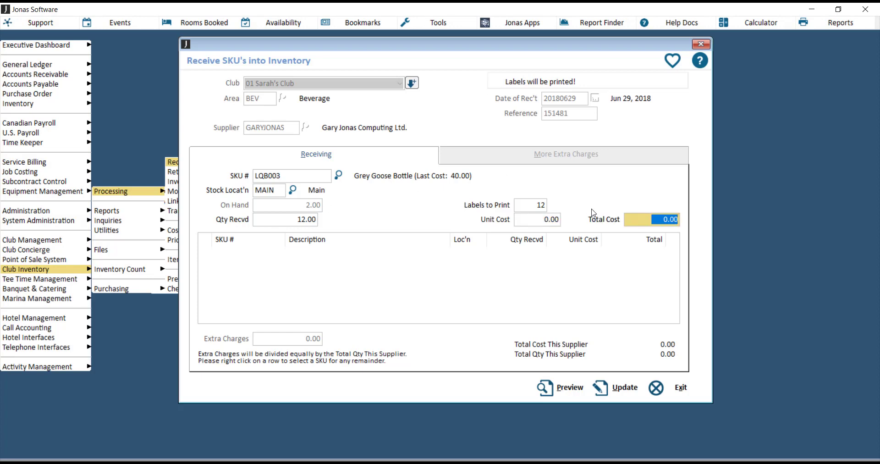
mouse_move(273, 232)
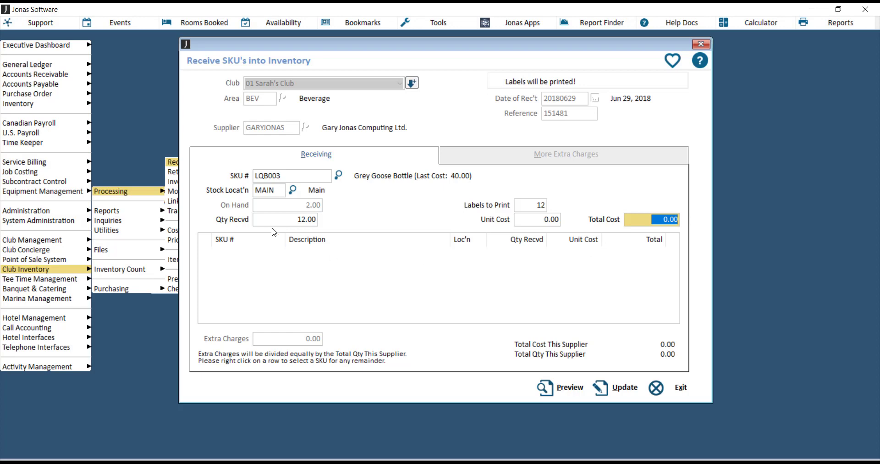
mouse_move(335, 250)
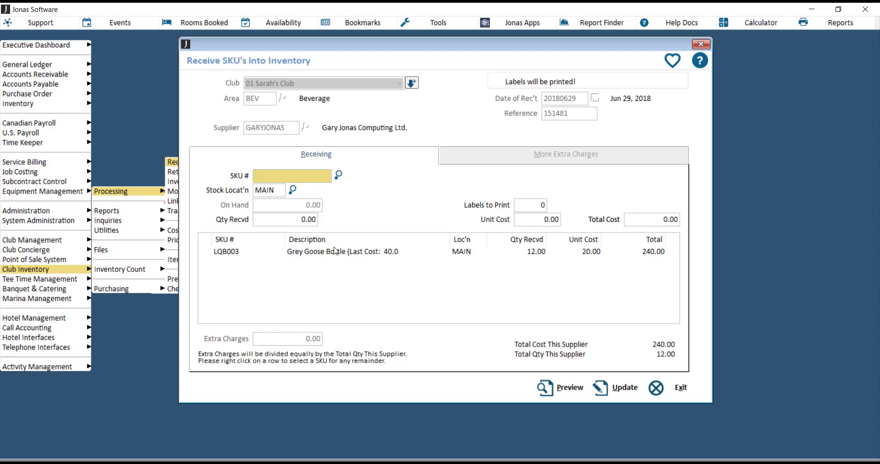
mouse_move(472, 273)
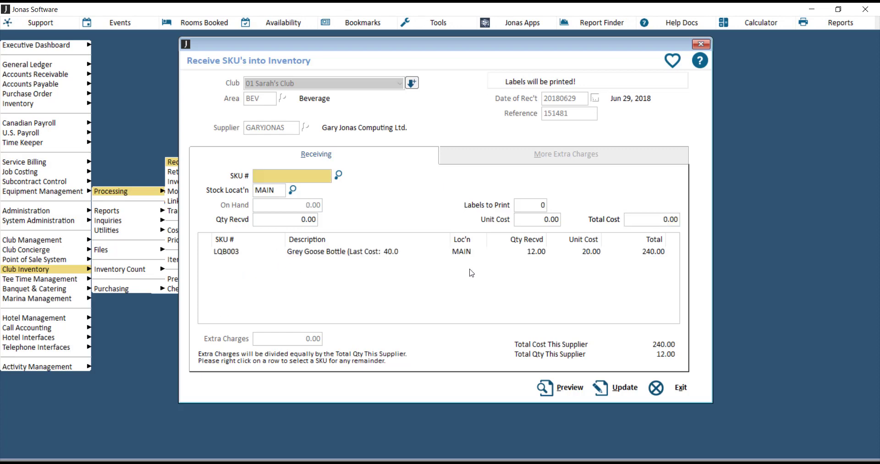
mouse_move(584, 279)
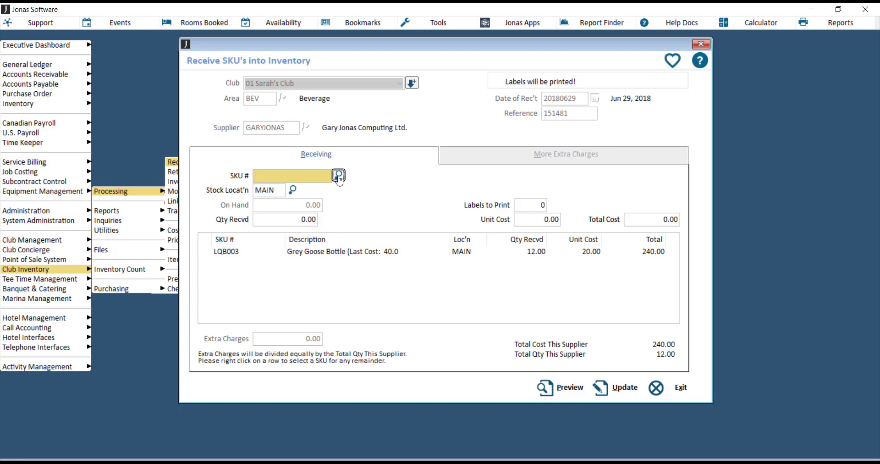
Add Smirnoff Bottle LQB013 with quantity 12 and unit cost 14.50
click(338, 176)
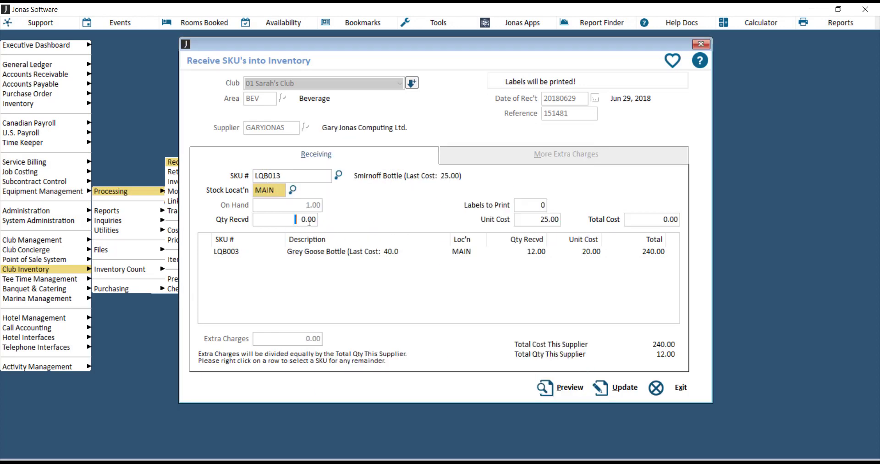
click(286, 219)
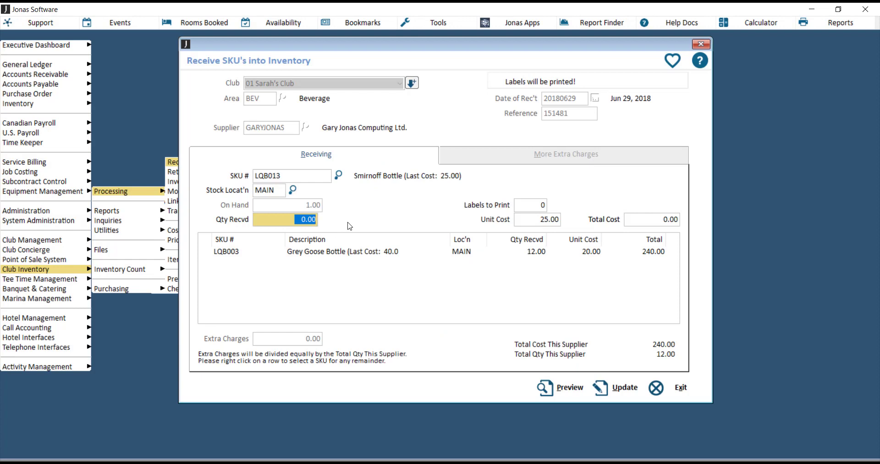
text(12)
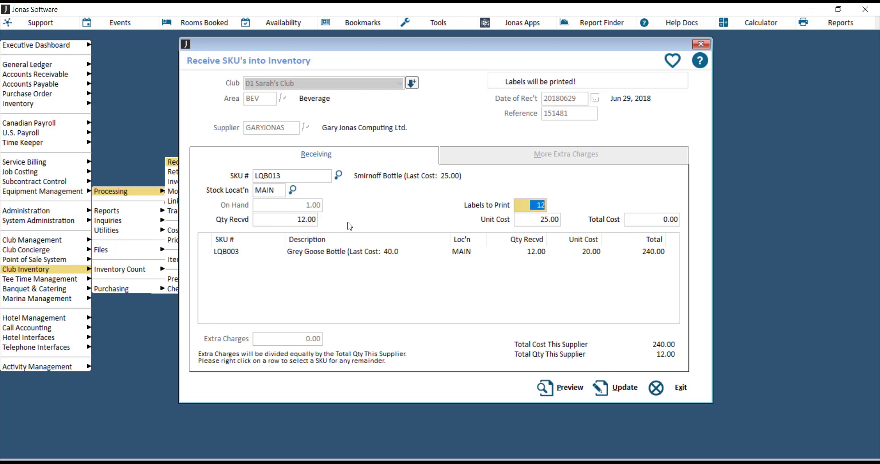
click(537, 220)
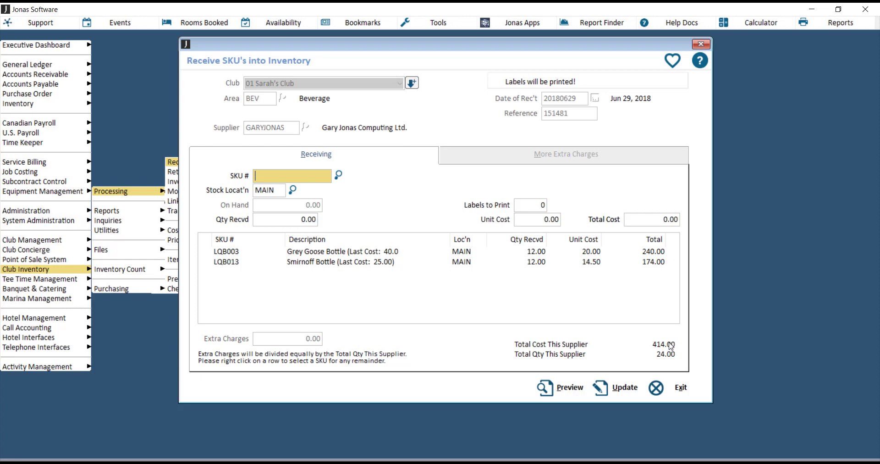
mouse_move(660, 359)
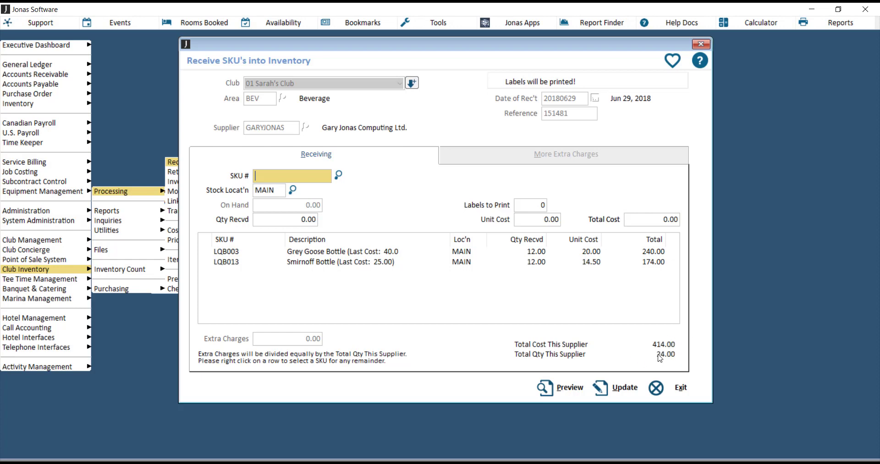
mouse_move(570, 390)
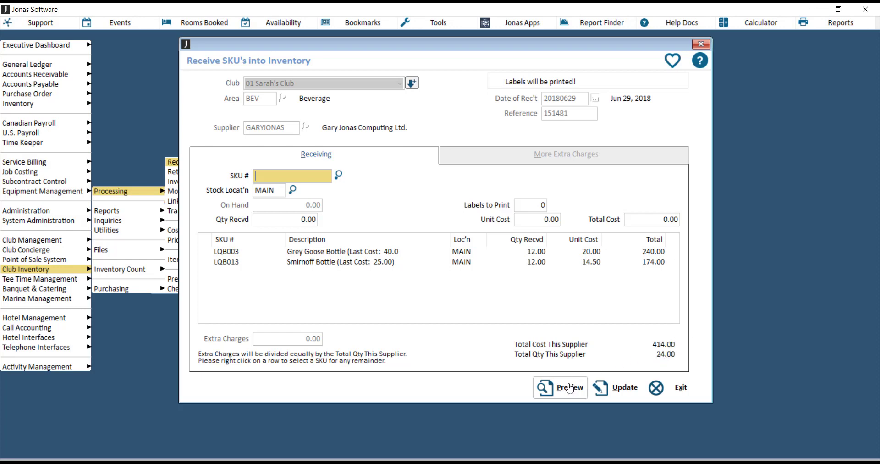
Preview the receipt report on screen via the View print option
click(567, 387)
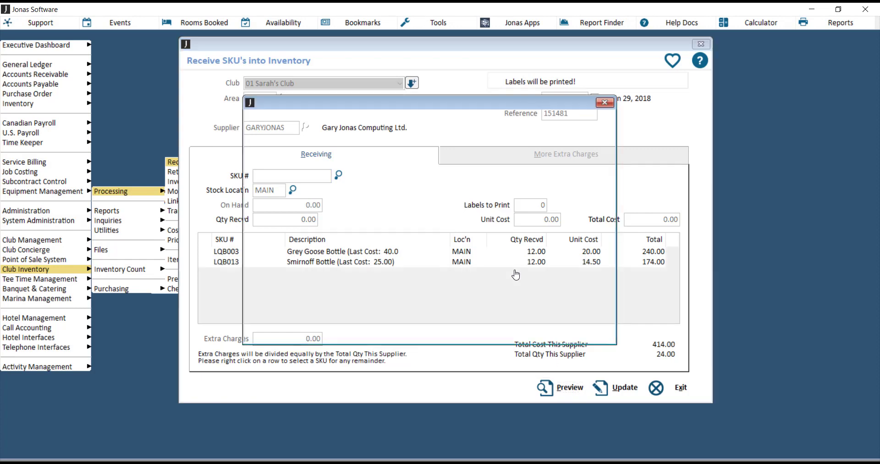
click(545, 388)
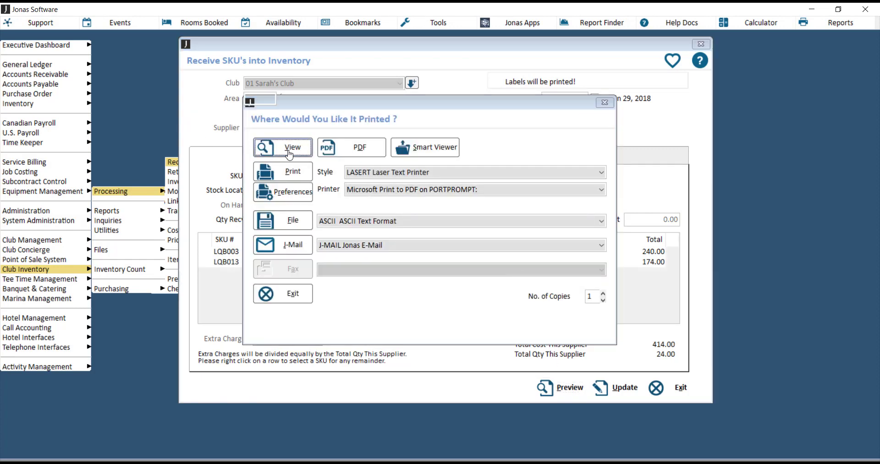
click(282, 147)
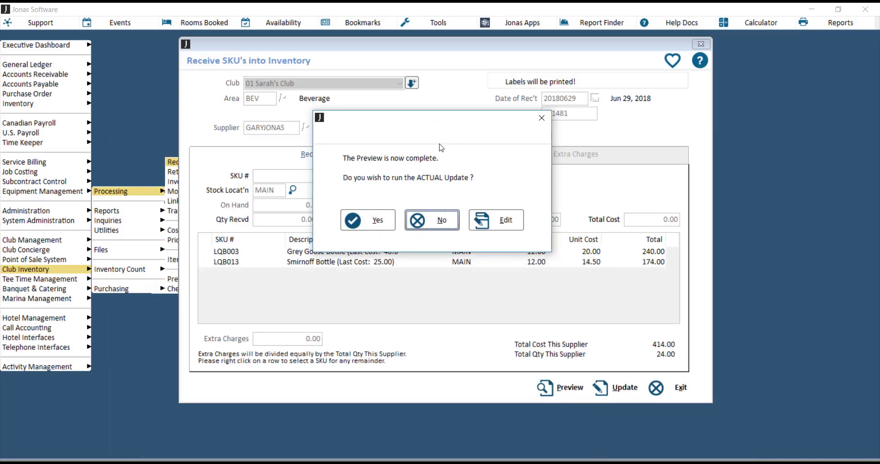
mouse_move(443, 184)
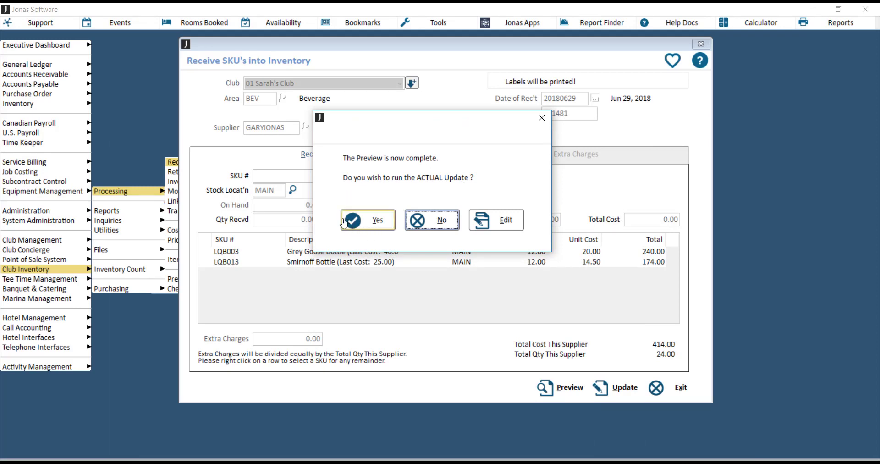
mouse_move(439, 225)
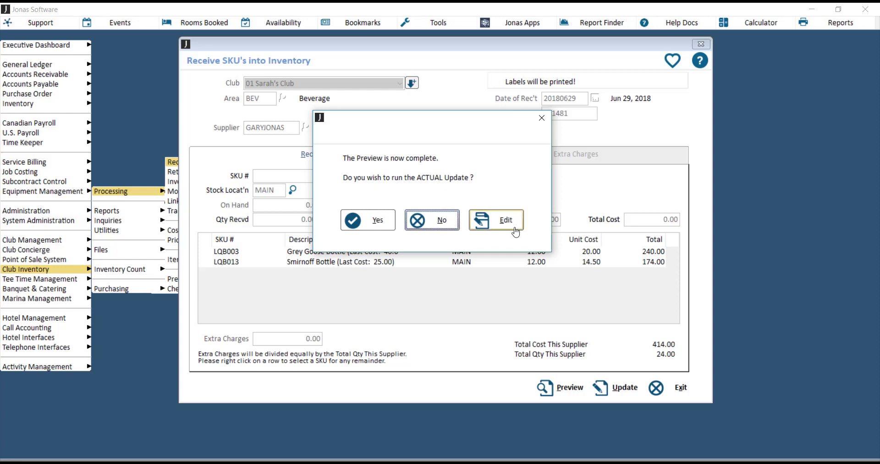
mouse_move(635, 296)
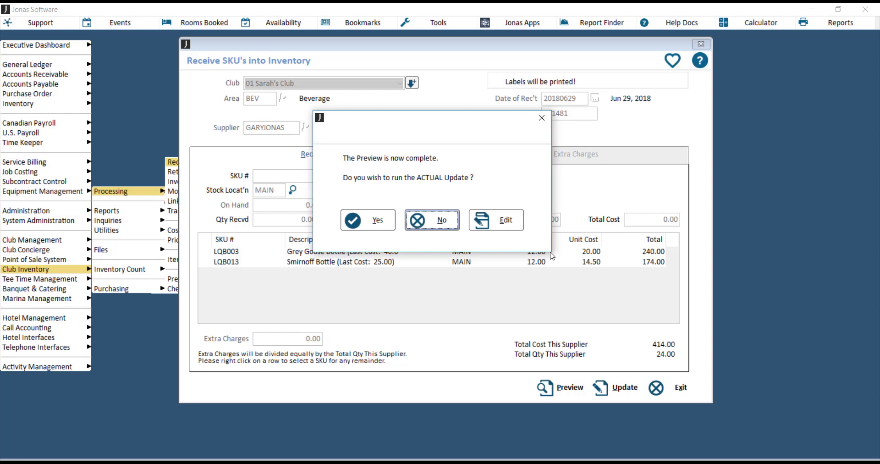
mouse_move(503, 224)
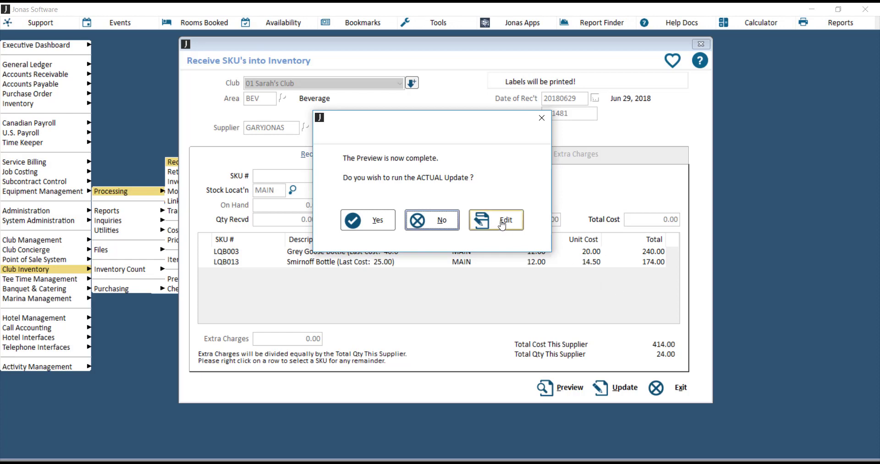
Choose Edit at the 'Preview is now complete' prompt instead of posting
click(503, 220)
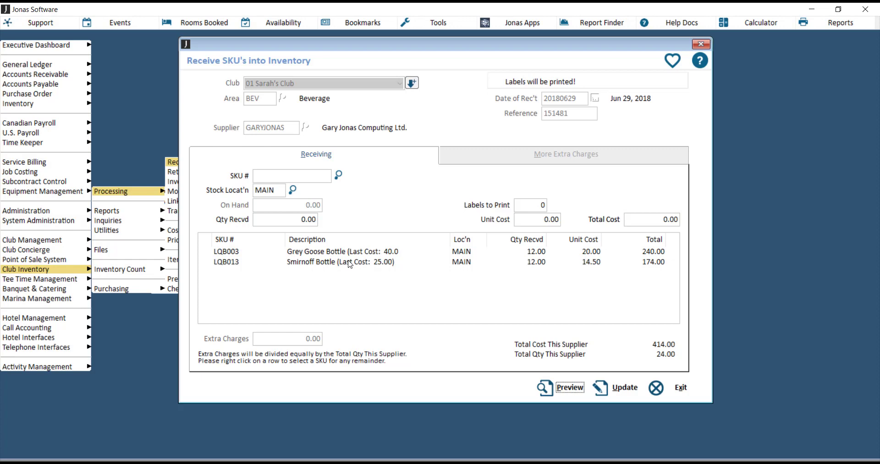
Edit the LQB013 Smirnoff line to 13 received, totalling 188.50
right_click(309, 262)
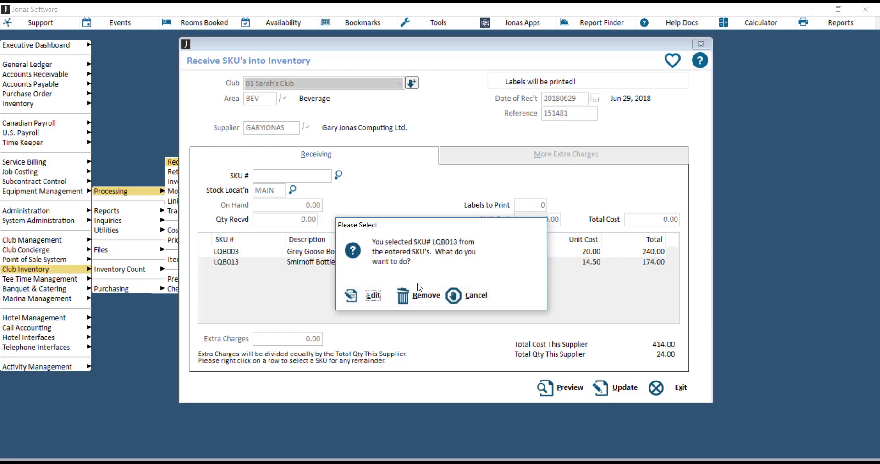
mouse_move(349, 296)
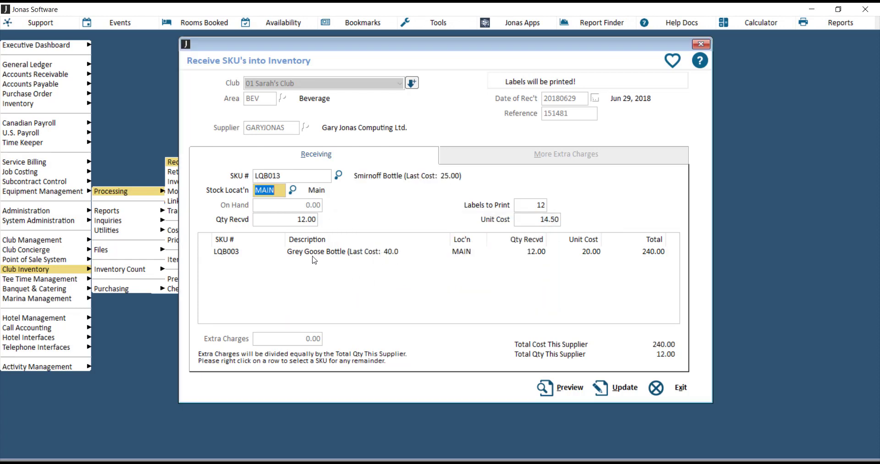
click(286, 220)
text(13)
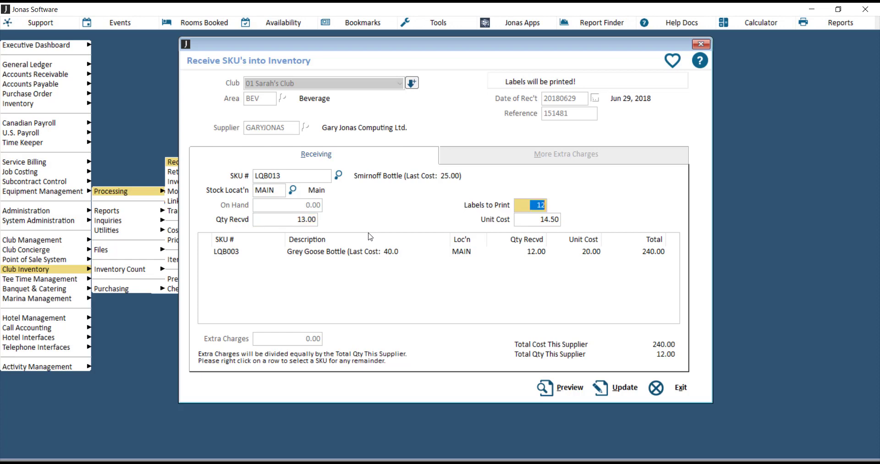
click(537, 219)
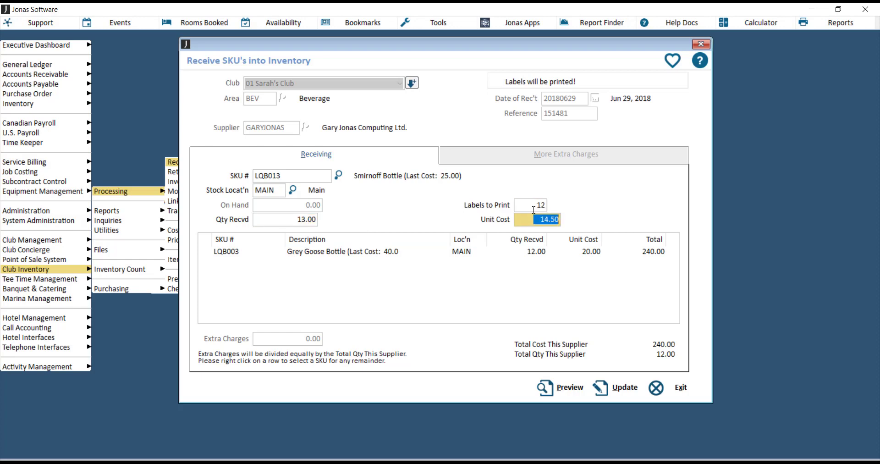
click(622, 387)
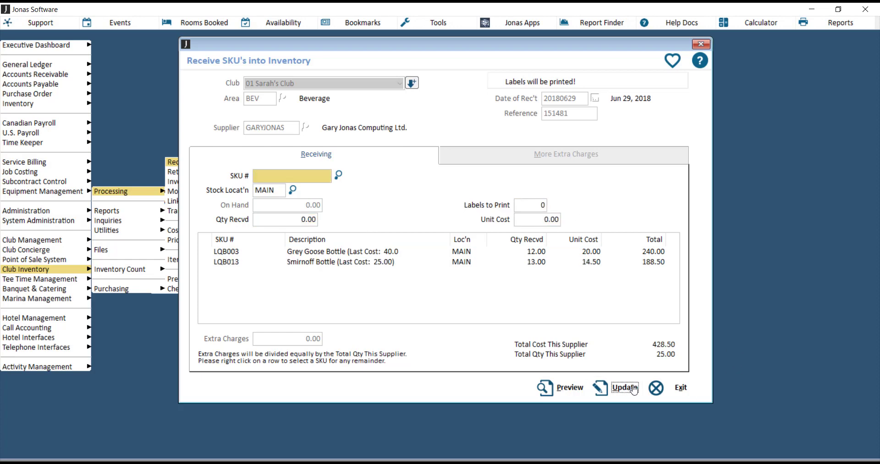
Run Update on the 428.50 receipt to reach the print destination dialog
click(623, 387)
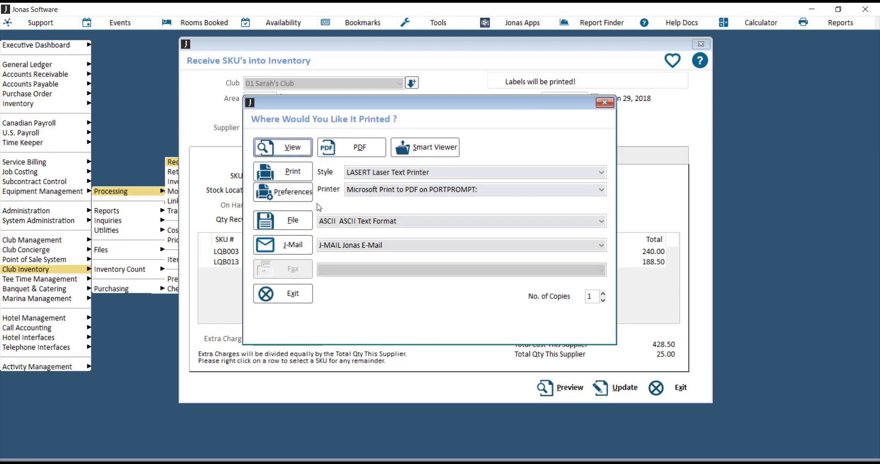
mouse_move(436, 261)
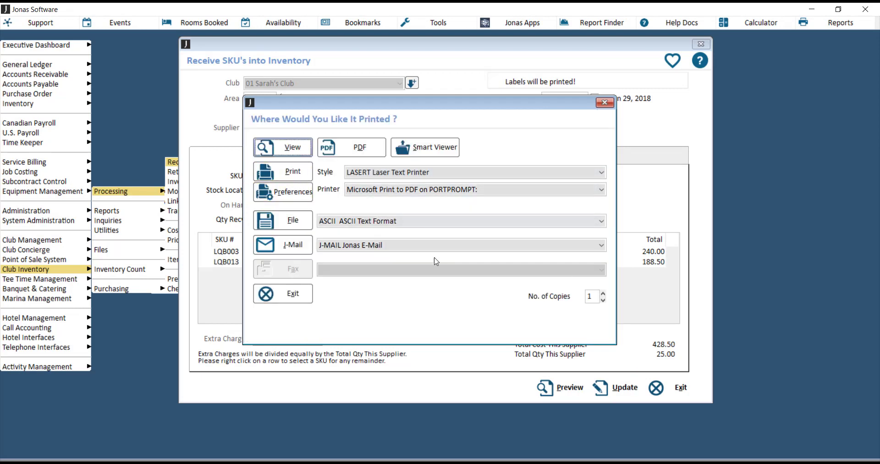